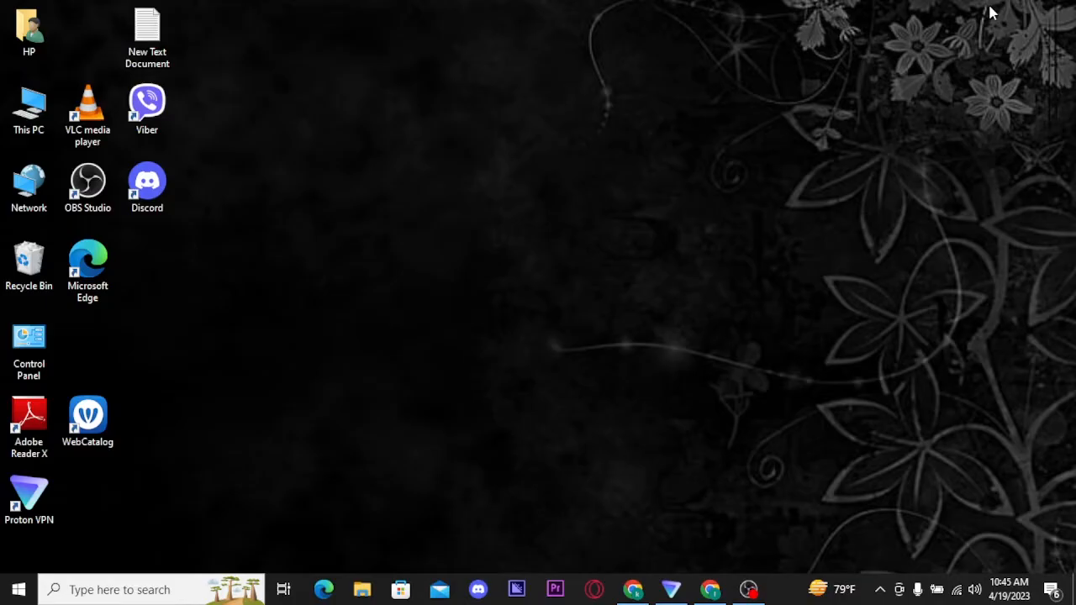
mouse_move(733, 333)
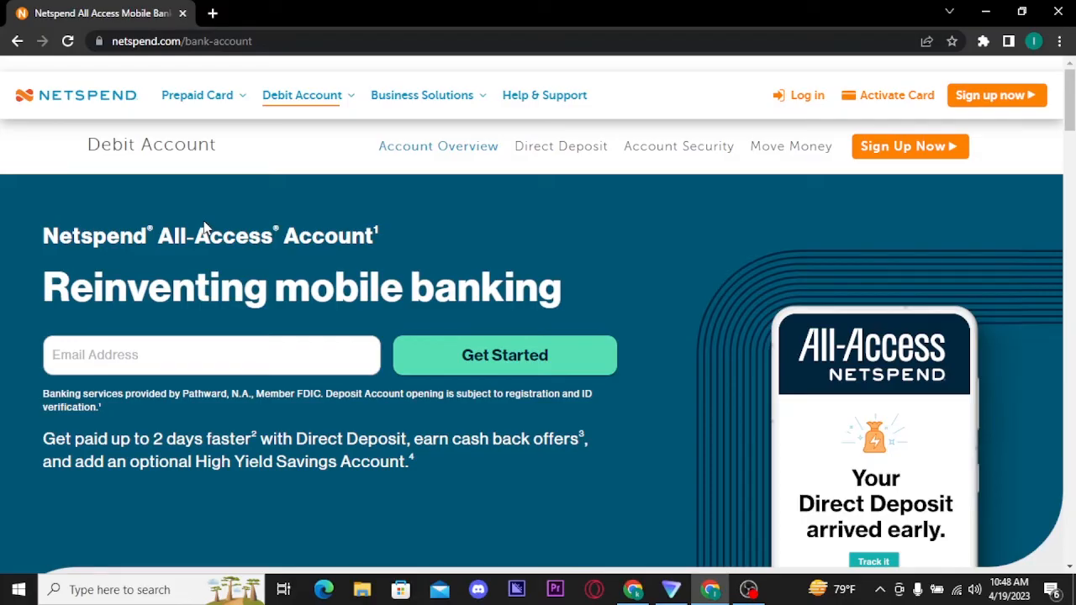
mouse_move(796, 94)
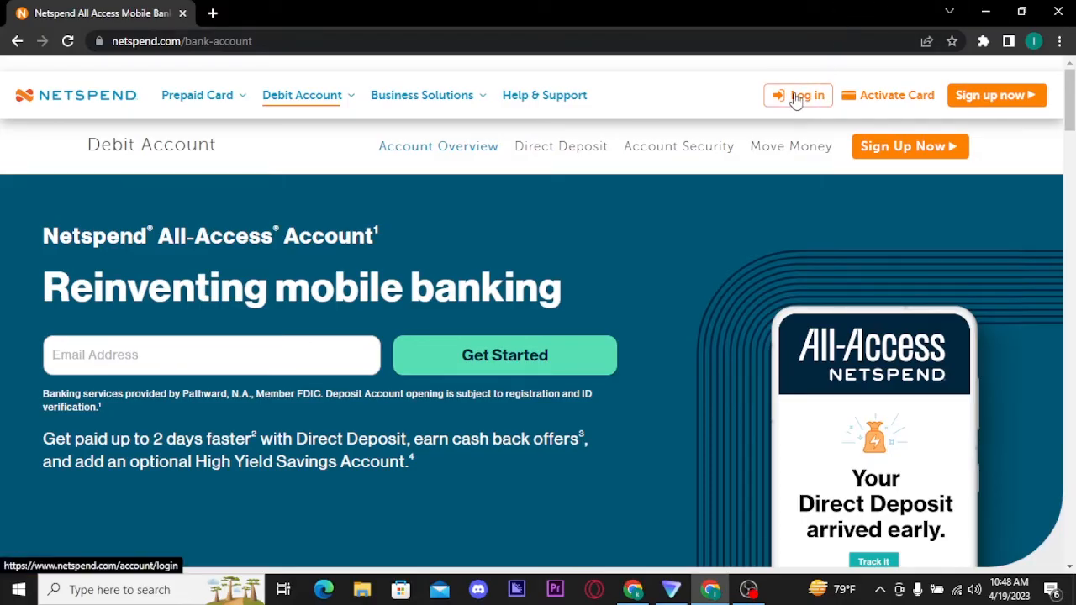
- Go from the Netspend home page to the account login page via the header Log in link
left_click(797, 94)
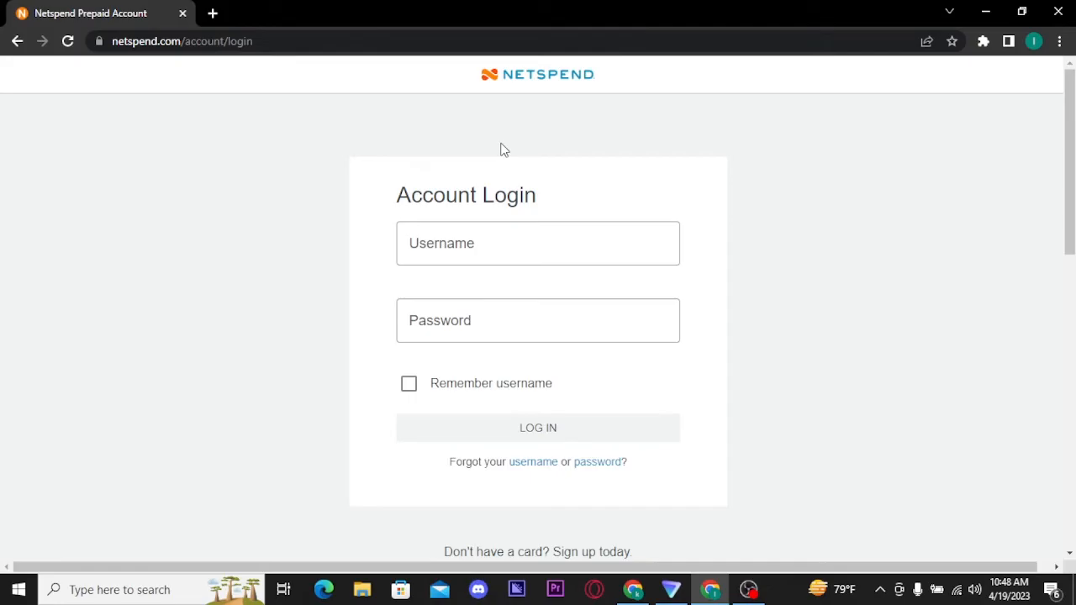
mouse_move(518, 172)
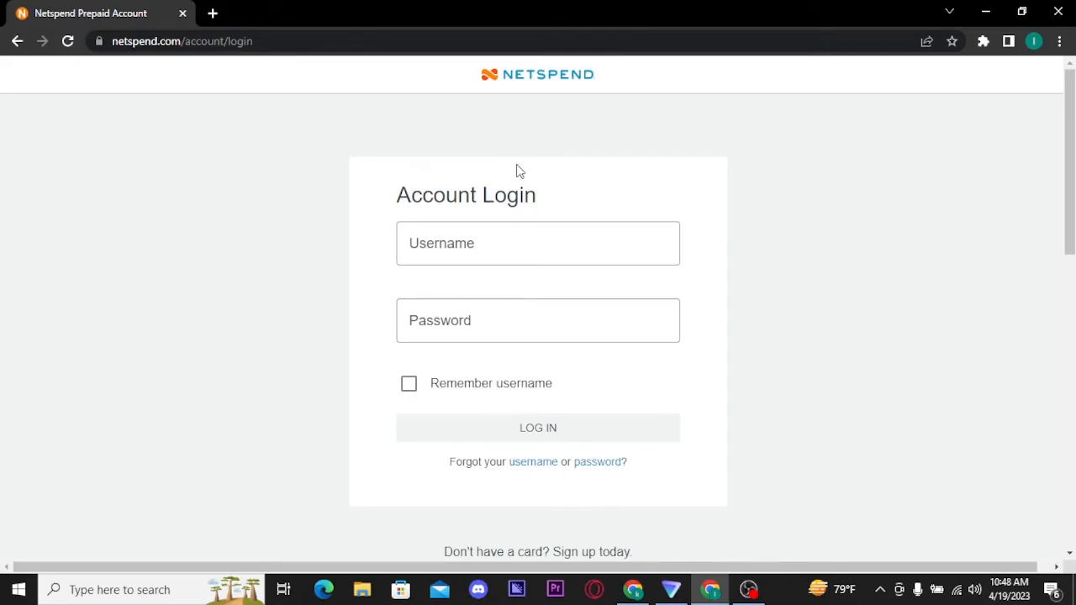
mouse_move(446, 244)
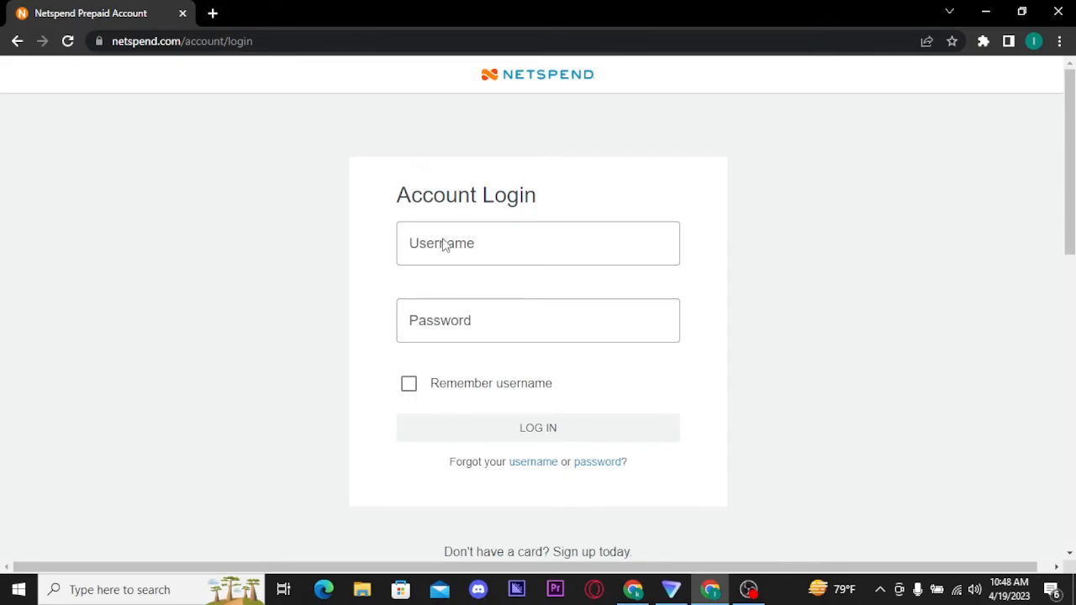
- Enter the username and password in the login form, leaving Remember username unchecked
left_click(538, 242)
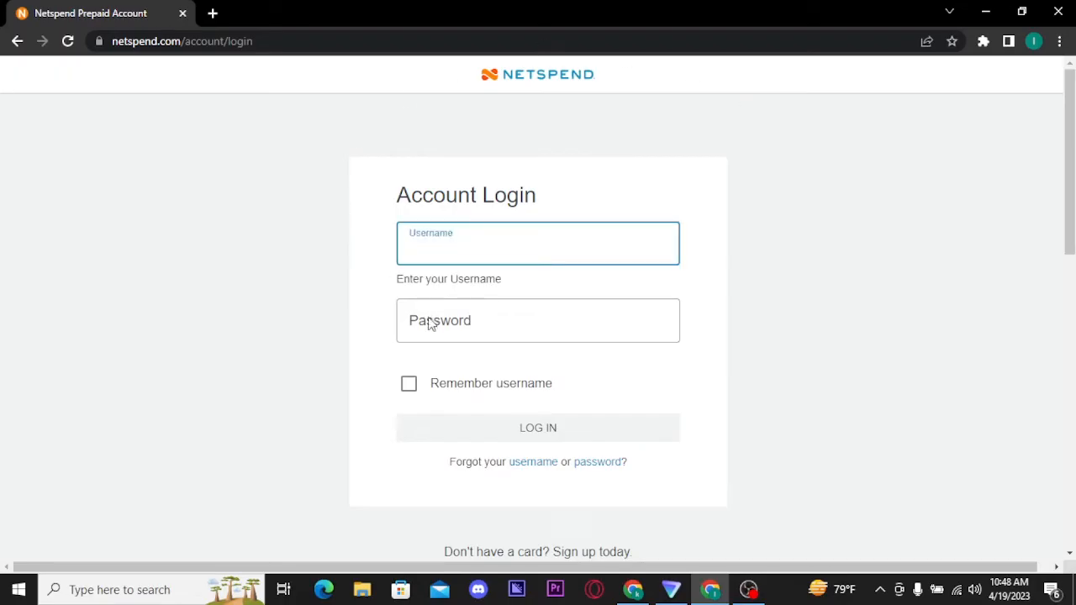
type("le")
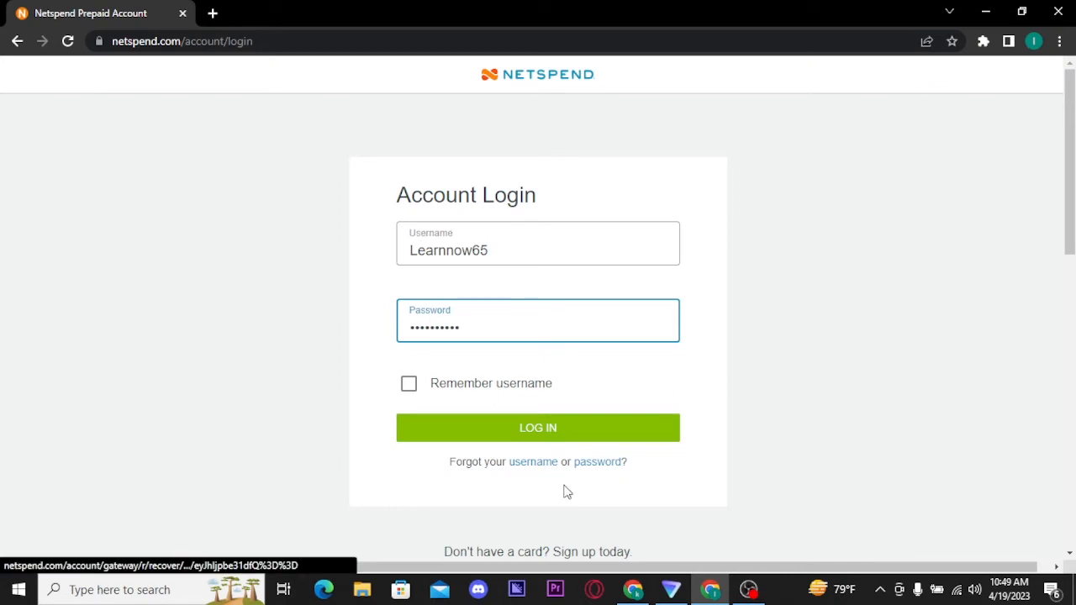
scroll("down", 3)
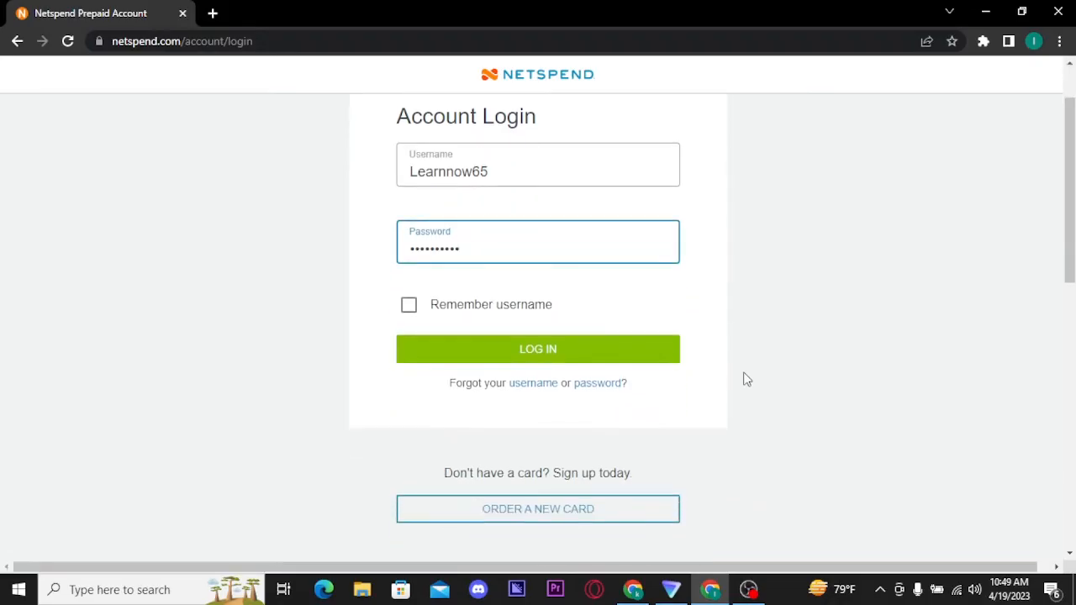
mouse_move(571, 145)
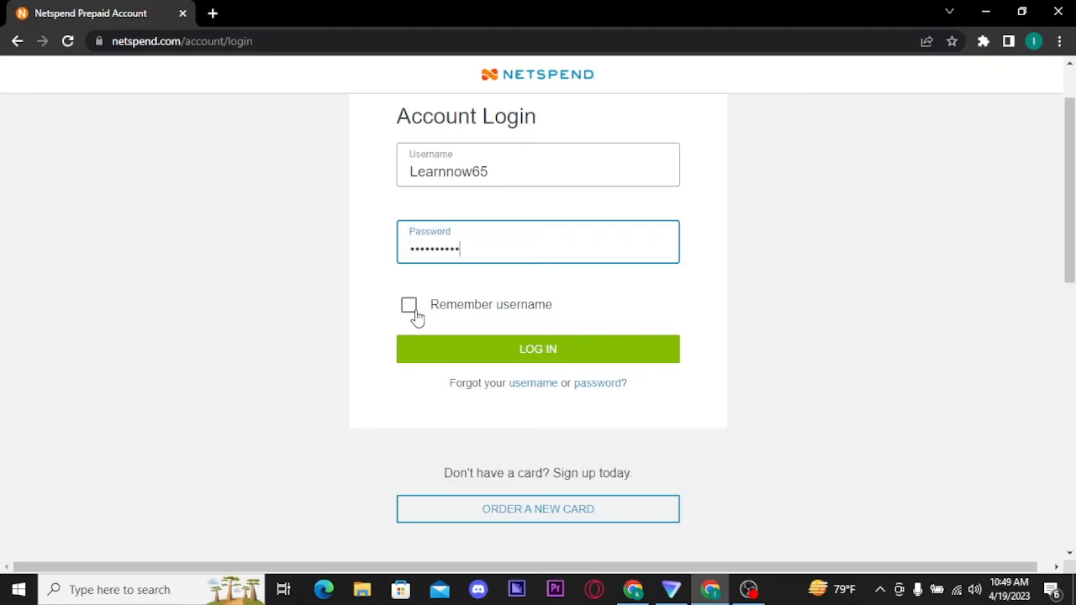
left_click(409, 305)
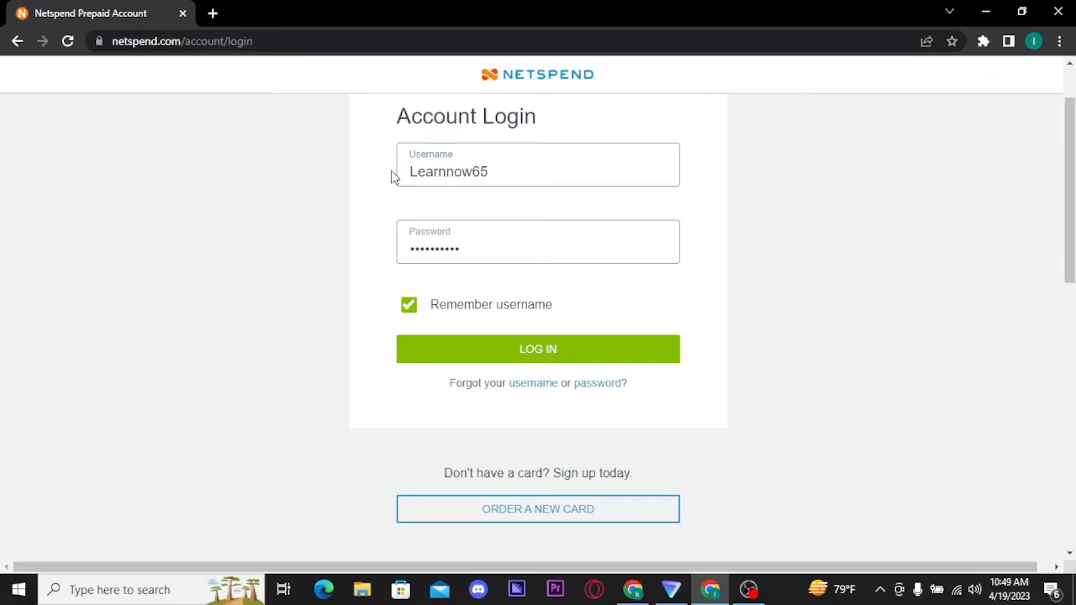
mouse_move(469, 76)
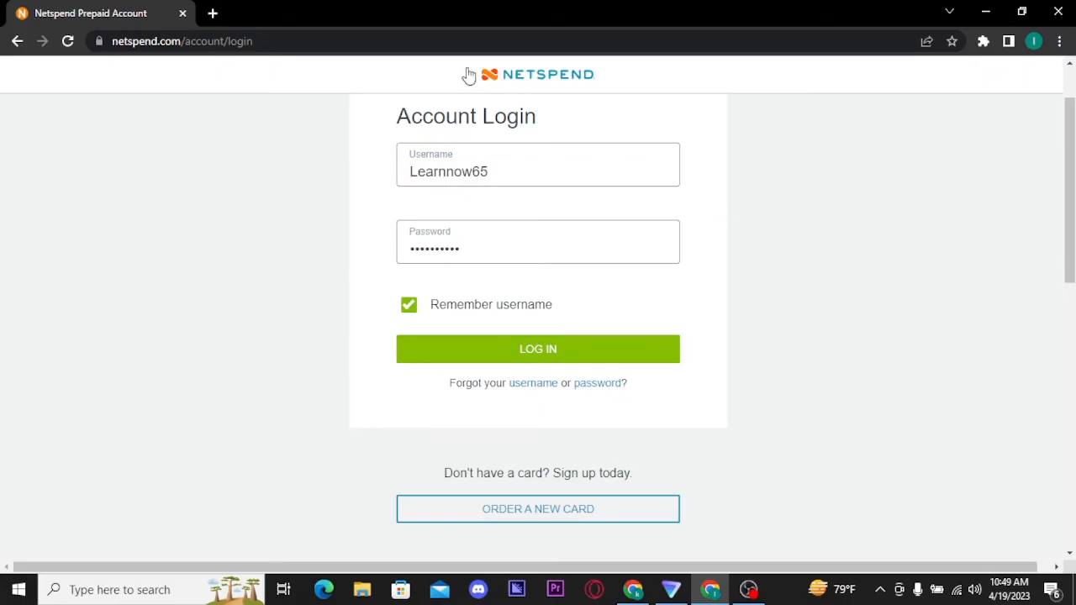
left_click(408, 304)
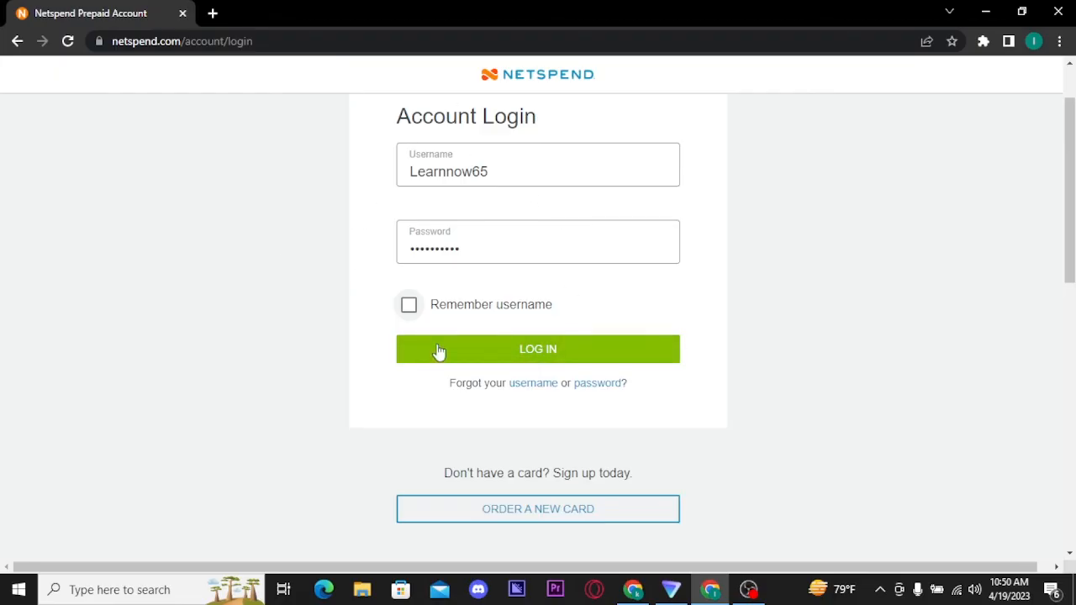
mouse_move(512, 348)
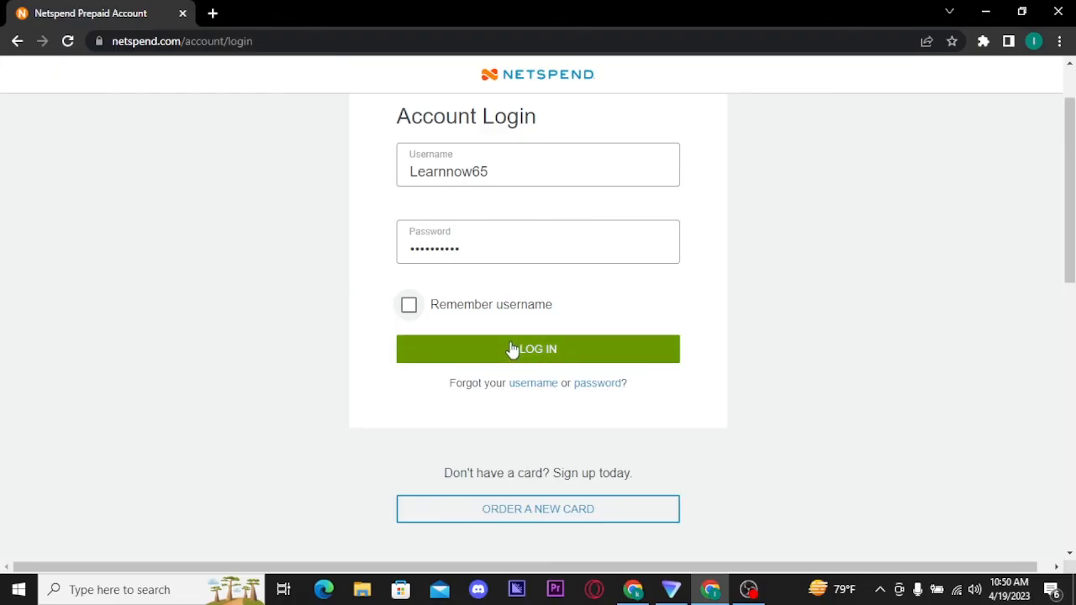